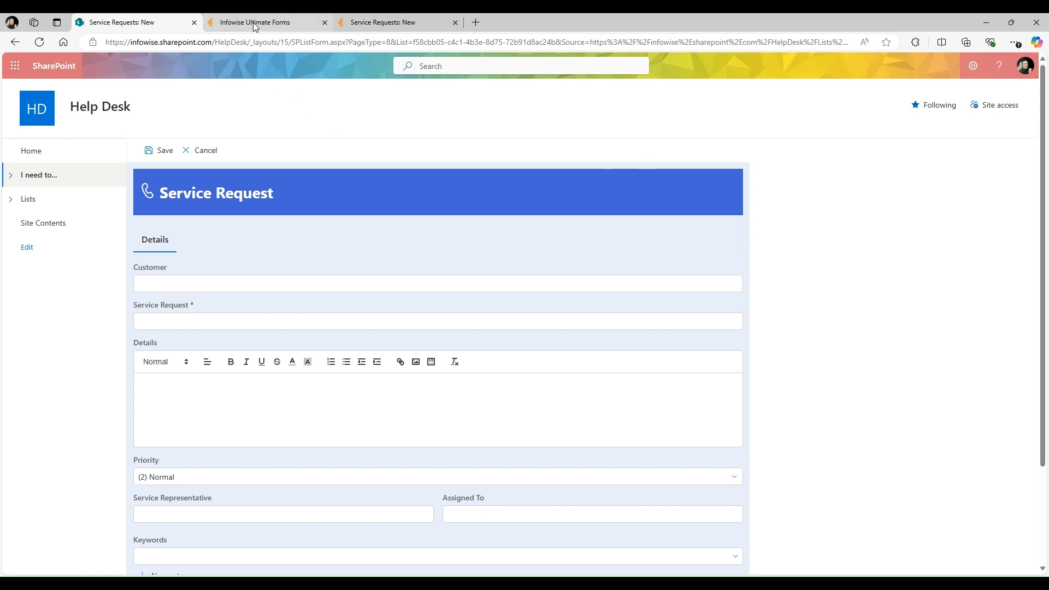
Step: Switch to the Infowise Ultimate Forms designer for the Service Requests form
click(256, 22)
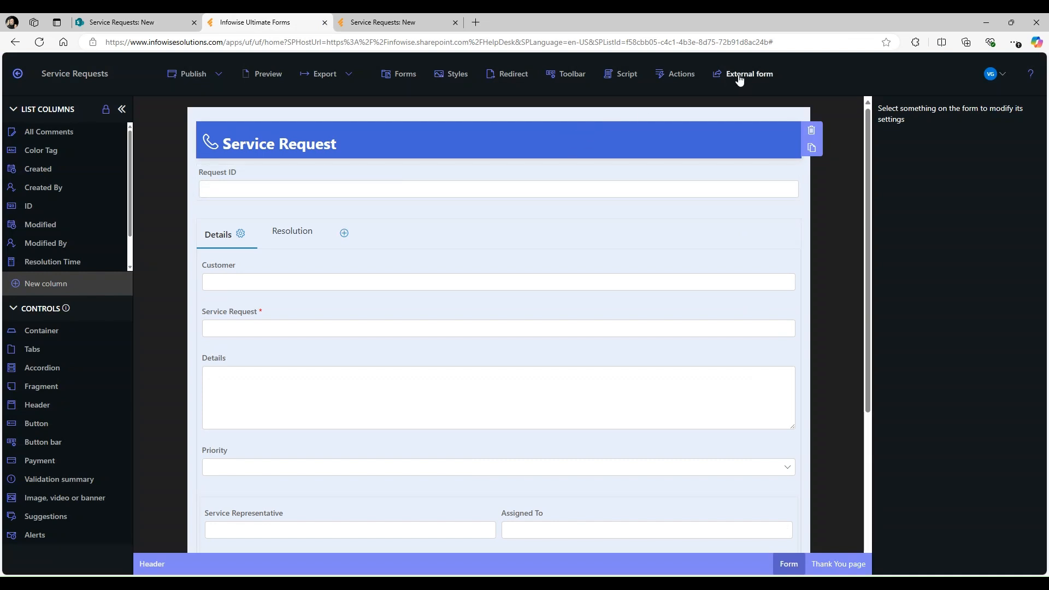
Step: Turn on 'Allow access for anonymous external users' in the External form settings
click(748, 74)
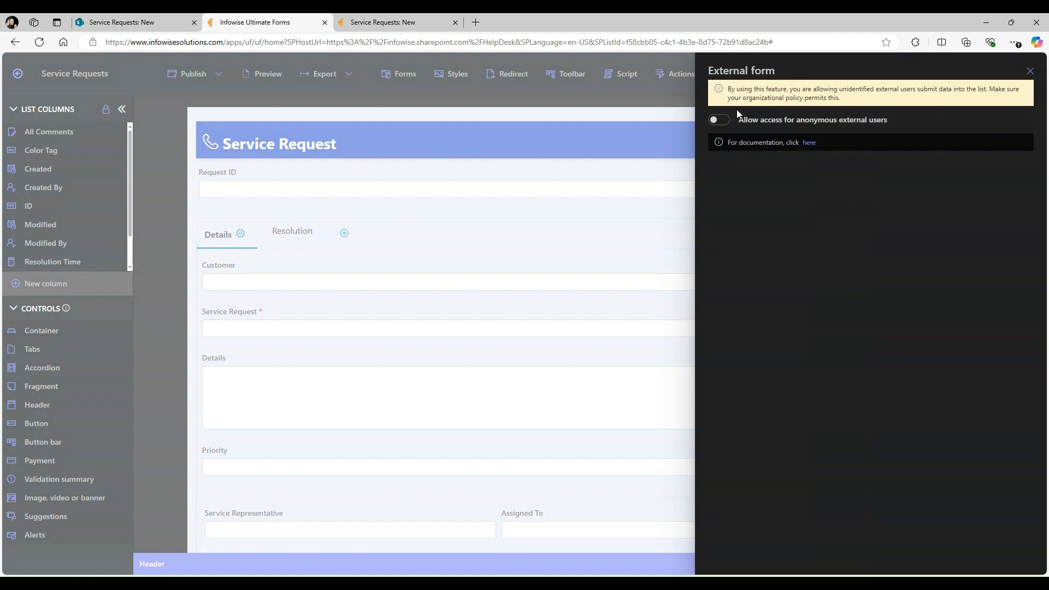
click(717, 120)
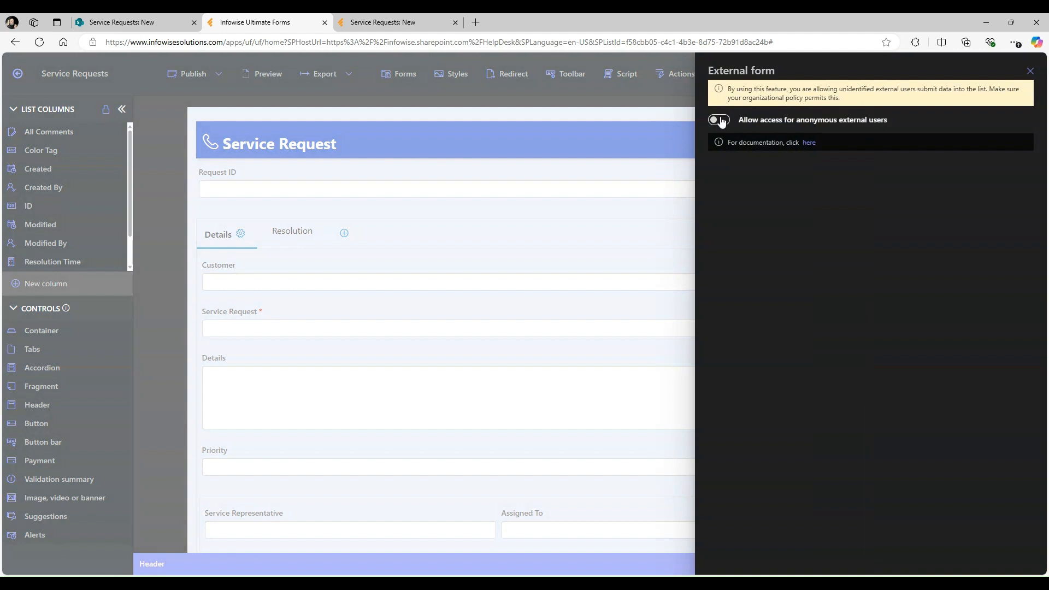
click(717, 120)
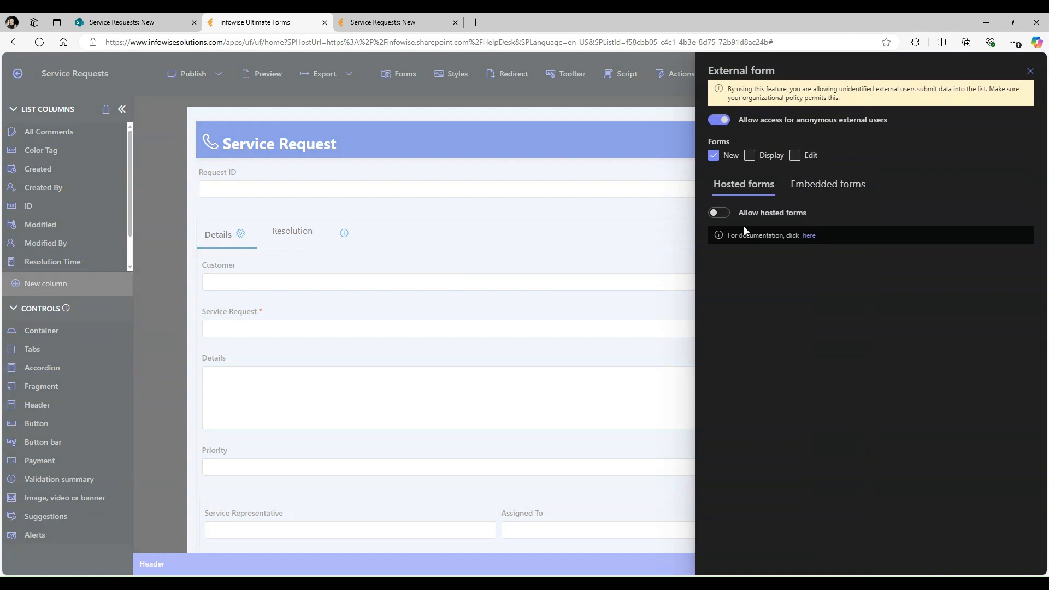
Step: Switch on 'Allow hosted forms' to generate the New form's public URL
click(717, 213)
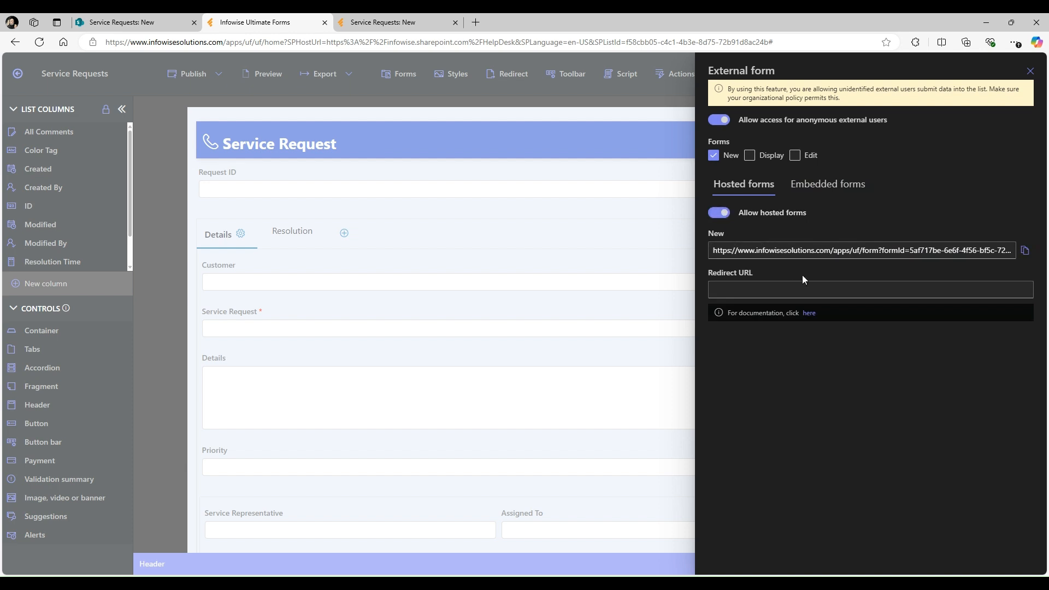
mouse_move(979, 218)
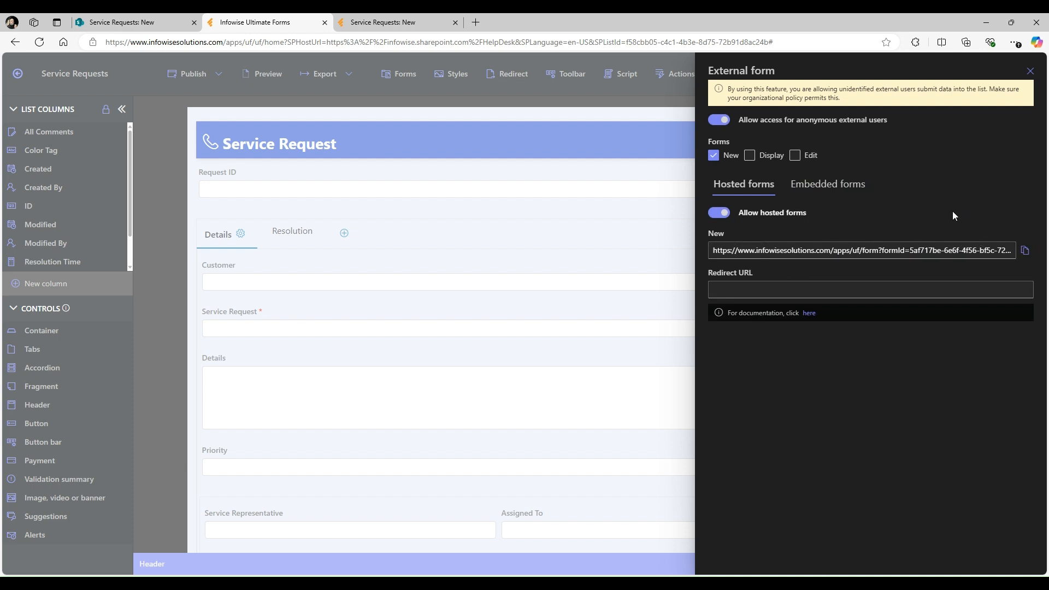
mouse_move(938, 218)
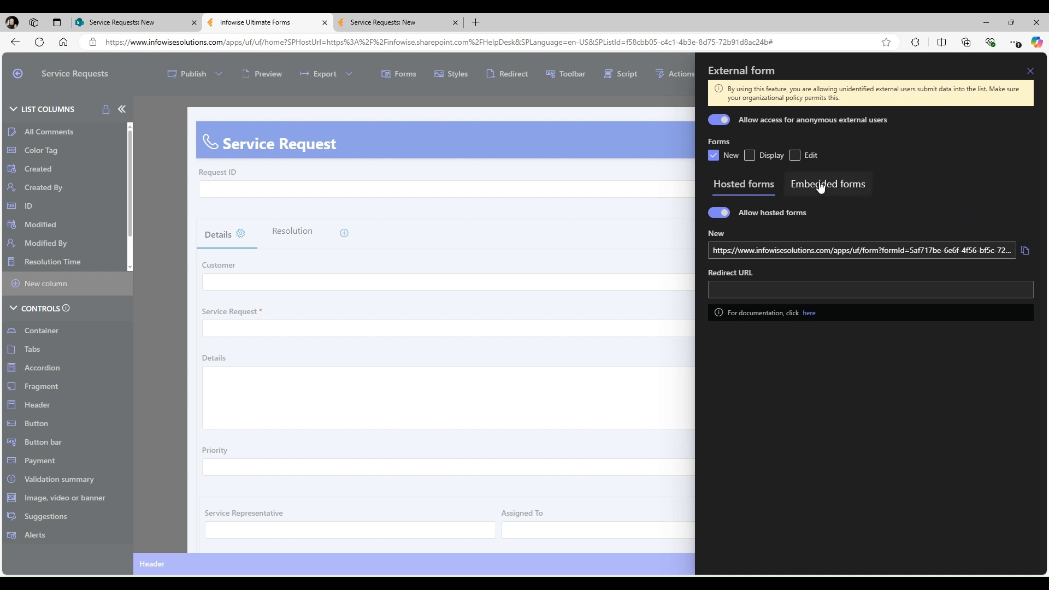
Step: Review the Embedded forms options, then close the External form panel
click(828, 184)
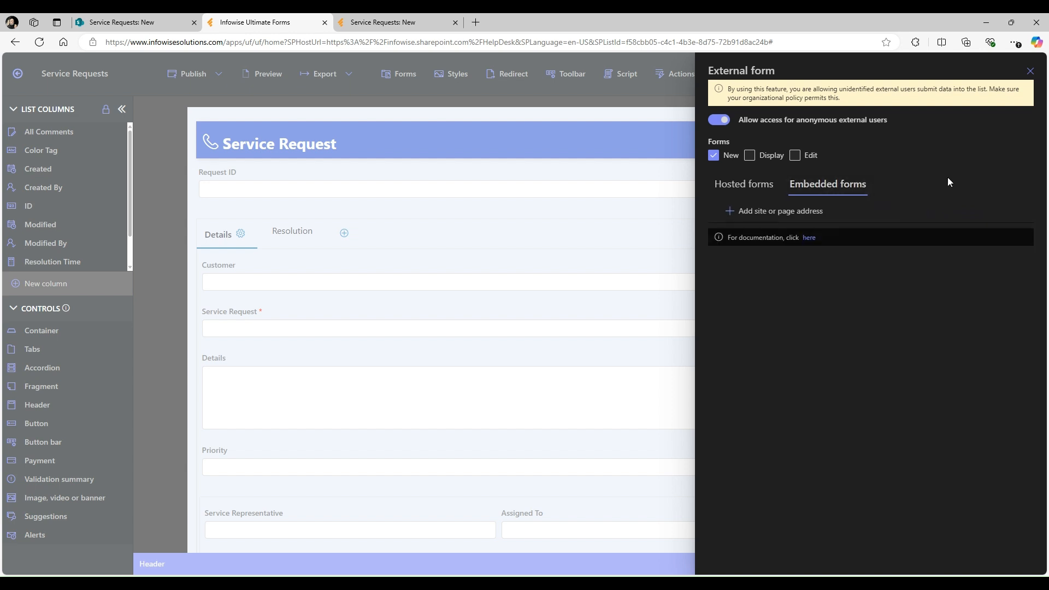
mouse_move(841, 234)
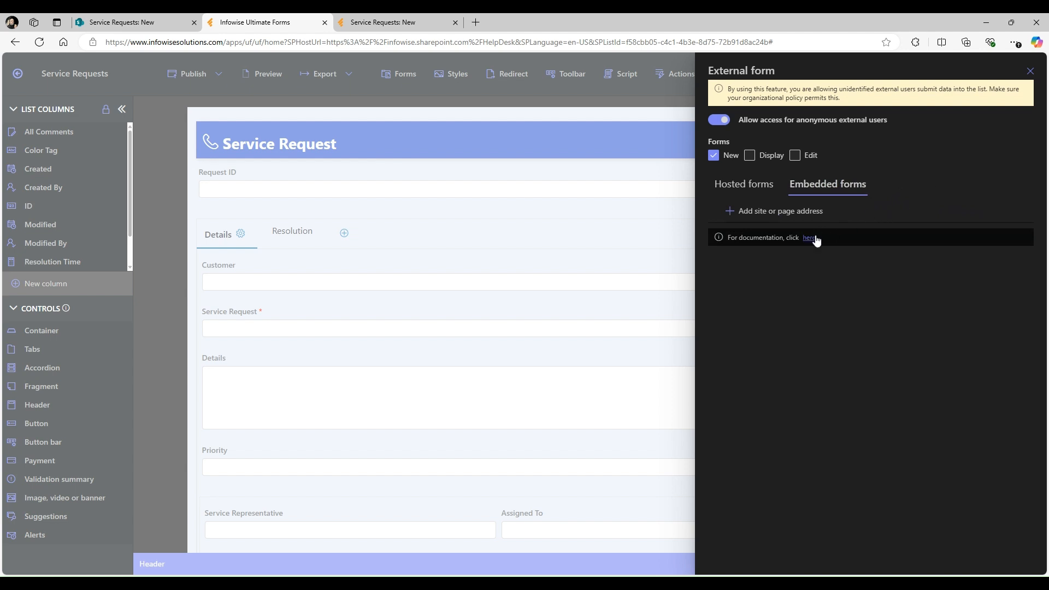
mouse_move(777, 216)
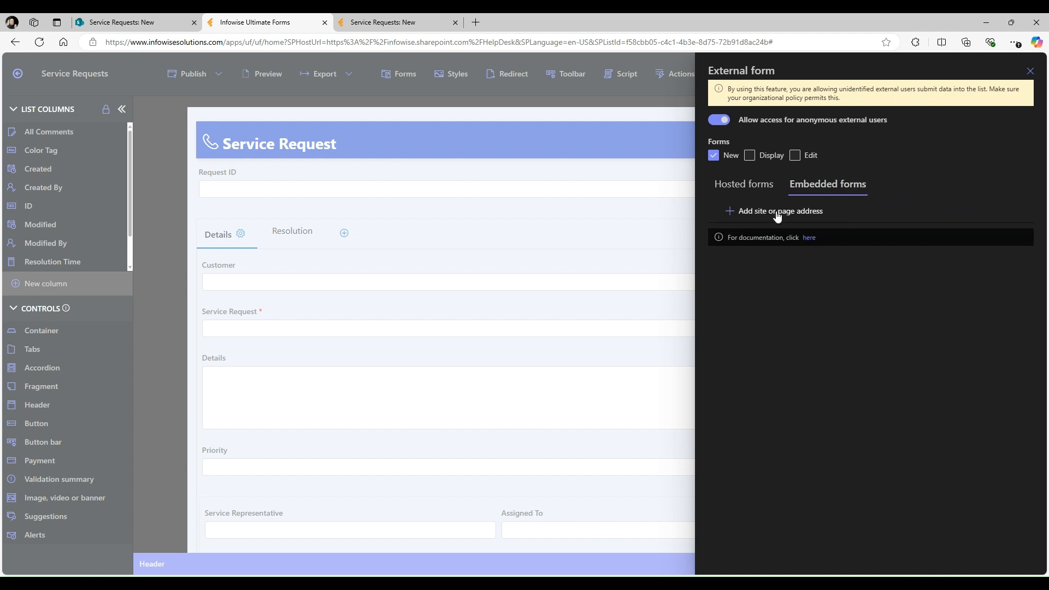
mouse_move(703, 172)
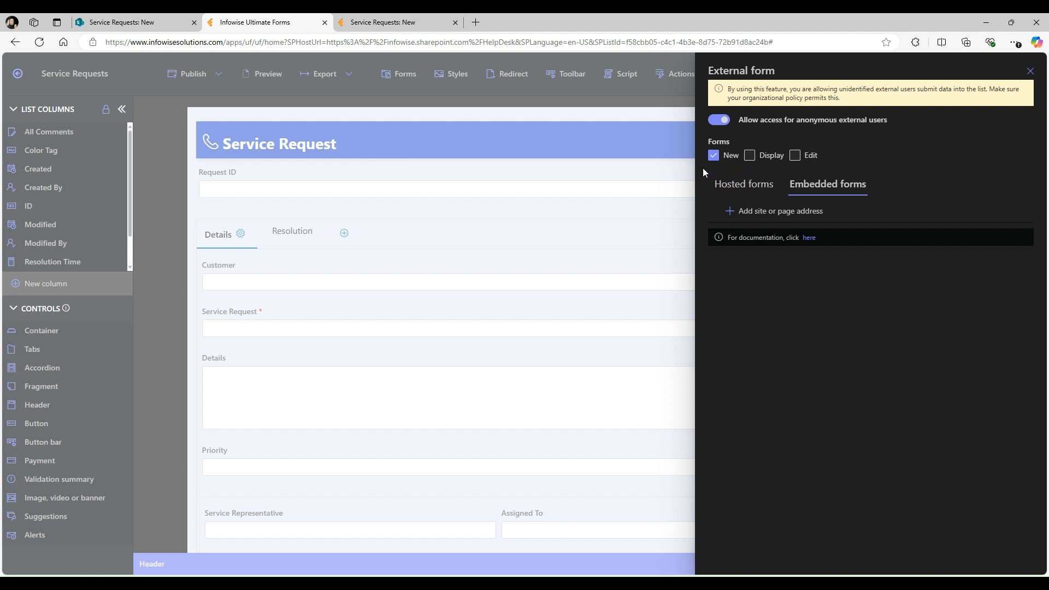
mouse_move(699, 161)
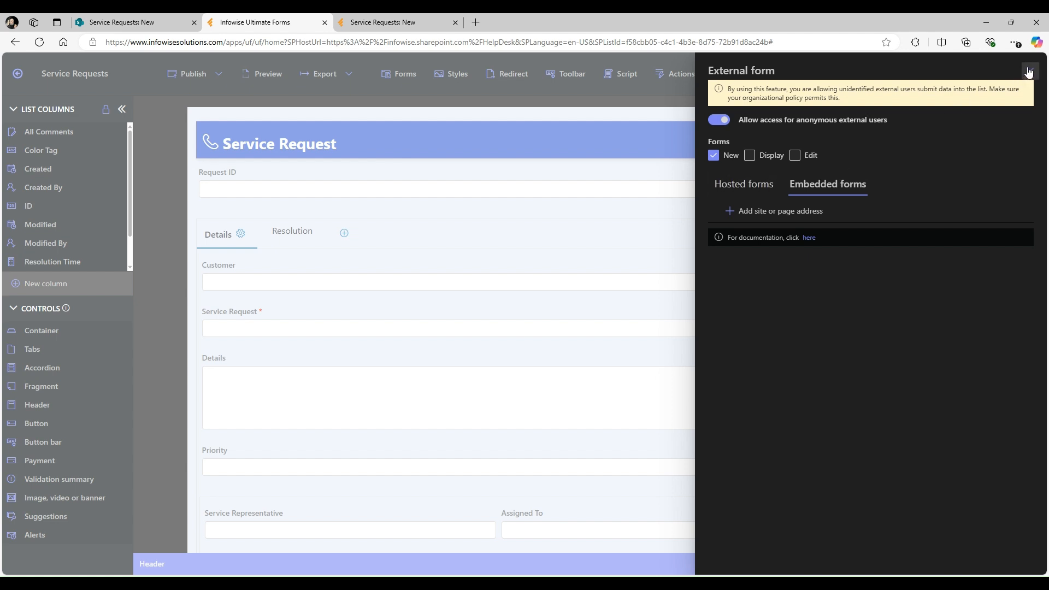
click(1027, 71)
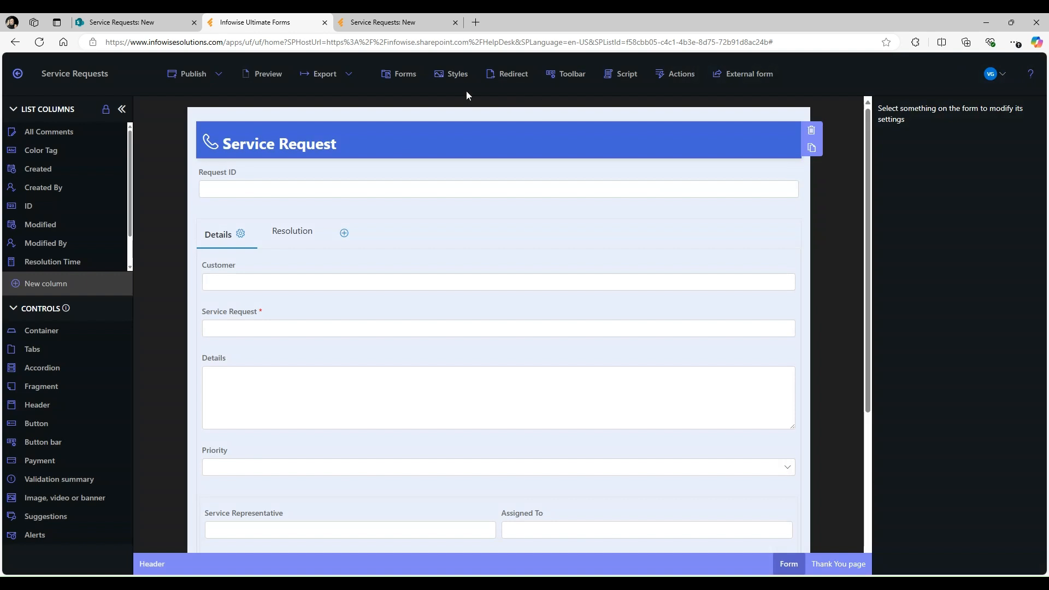
Step: View the hosted form, then show the 'Thank you for submitting your request' page
click(383, 21)
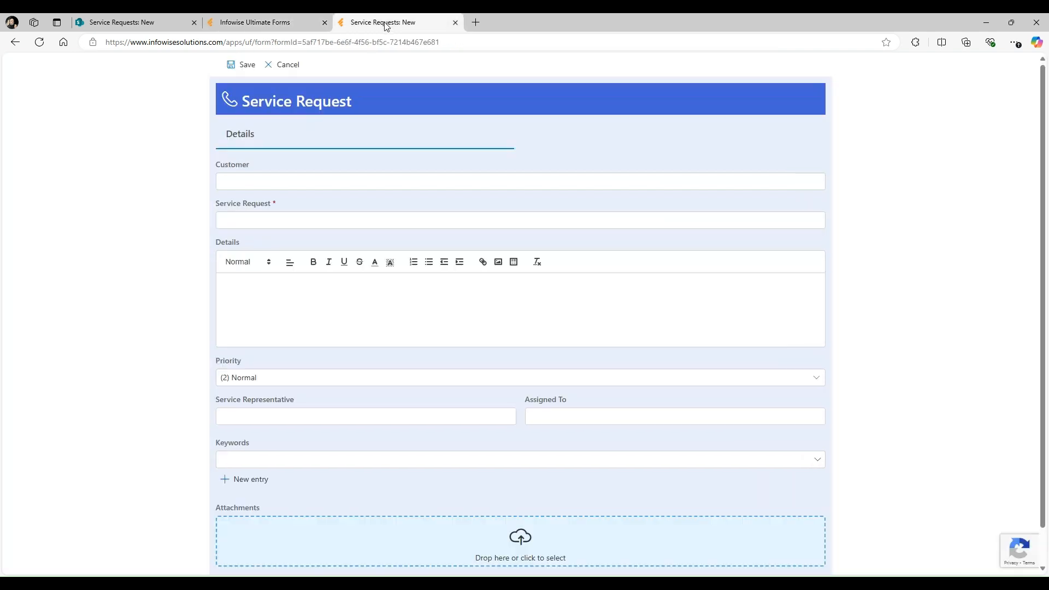
mouse_move(435, 146)
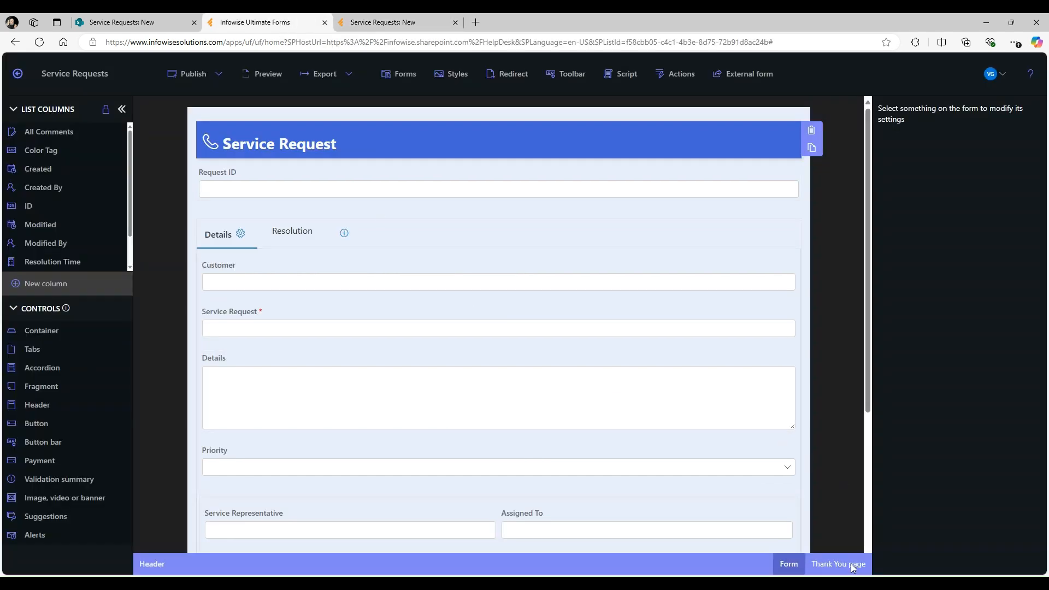
click(836, 564)
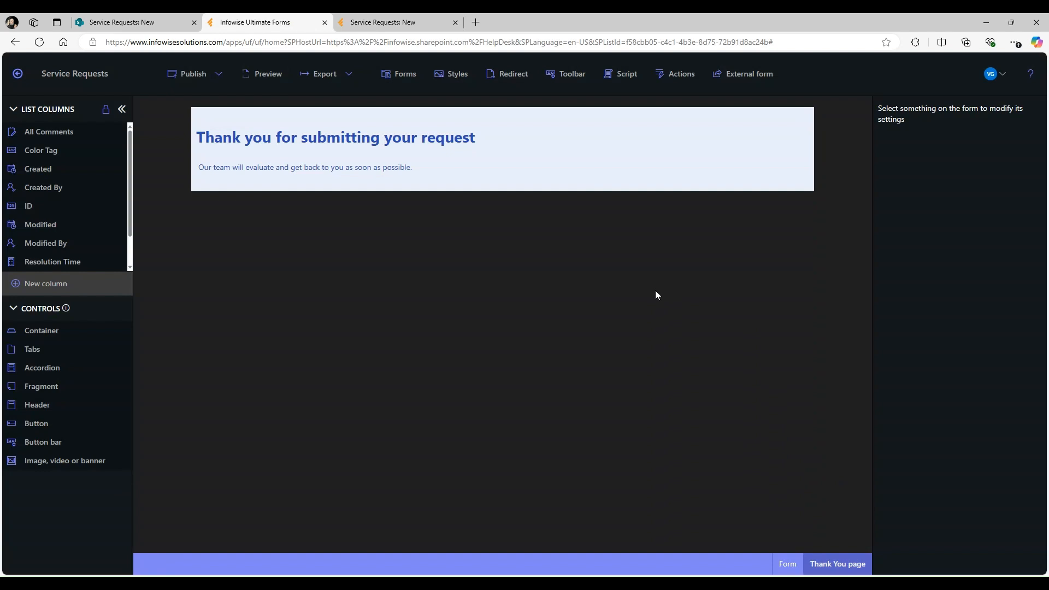